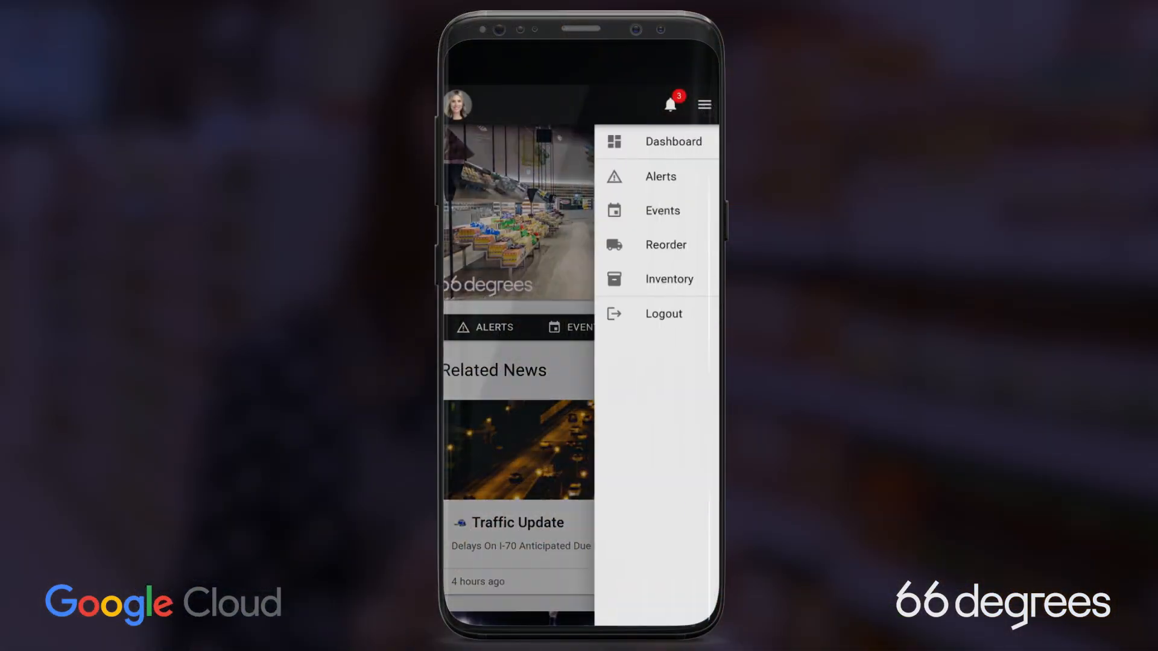
Reveal the side navigation menu via the hamburger icon at the top right.
left_click(660, 175)
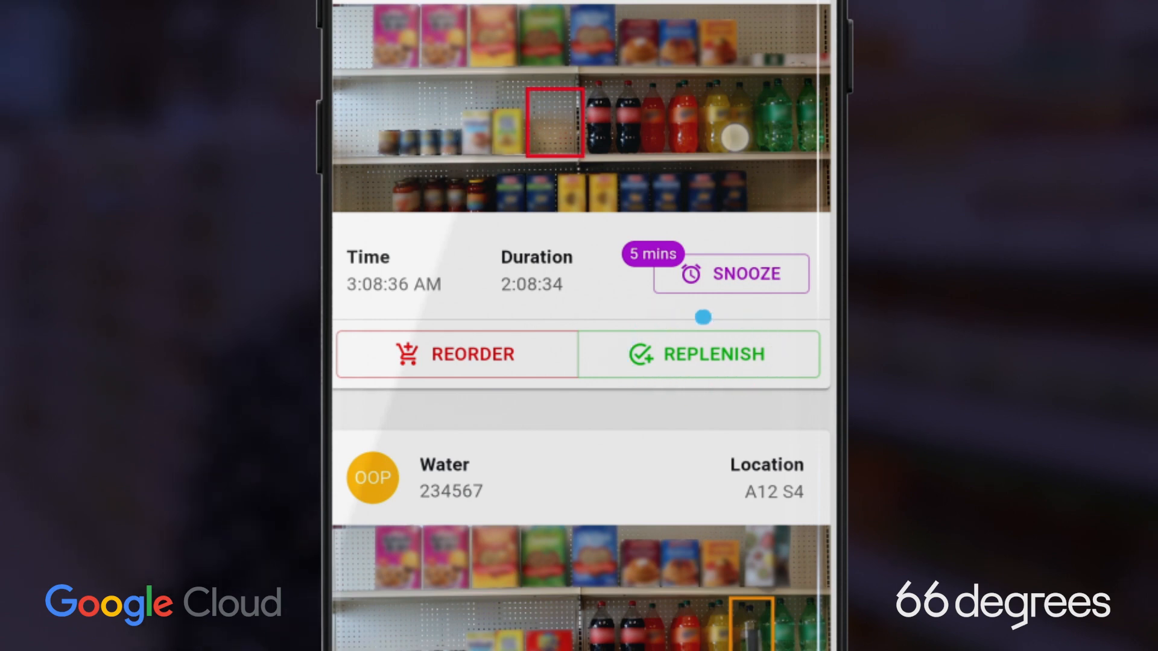
Show the Alerts page with the Water 234567 card at location A12 S4.
left_click(457, 355)
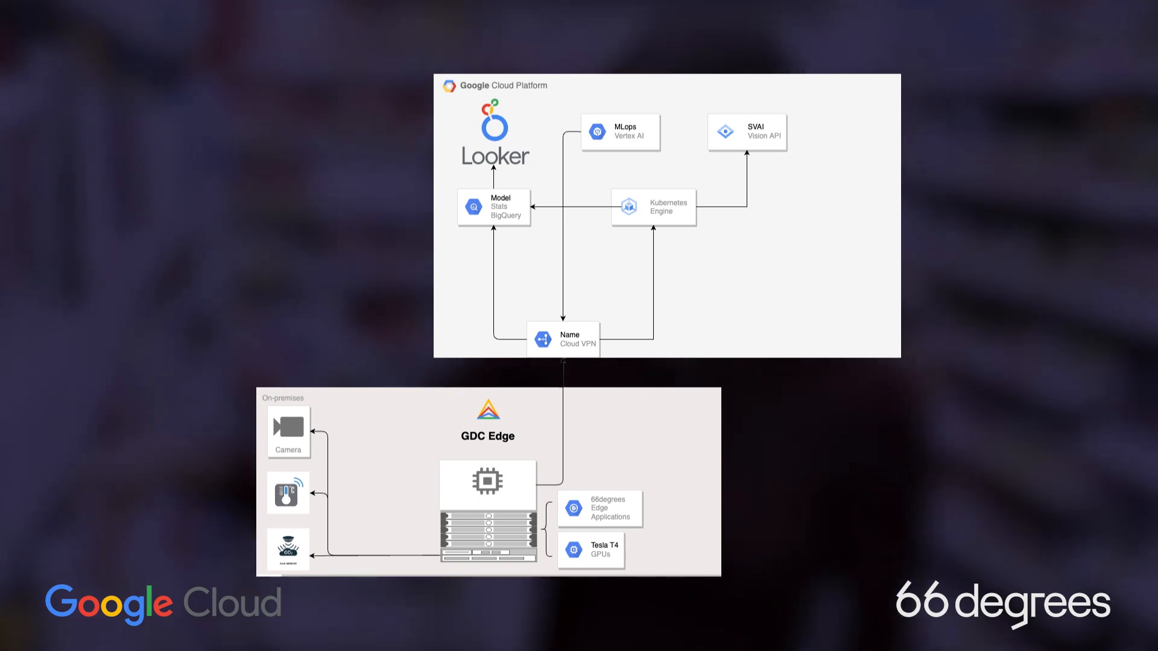
Spotlight the Cloud VPN node linking on-premises GDC Edge to Google Cloud Platform.
left_click(563, 340)
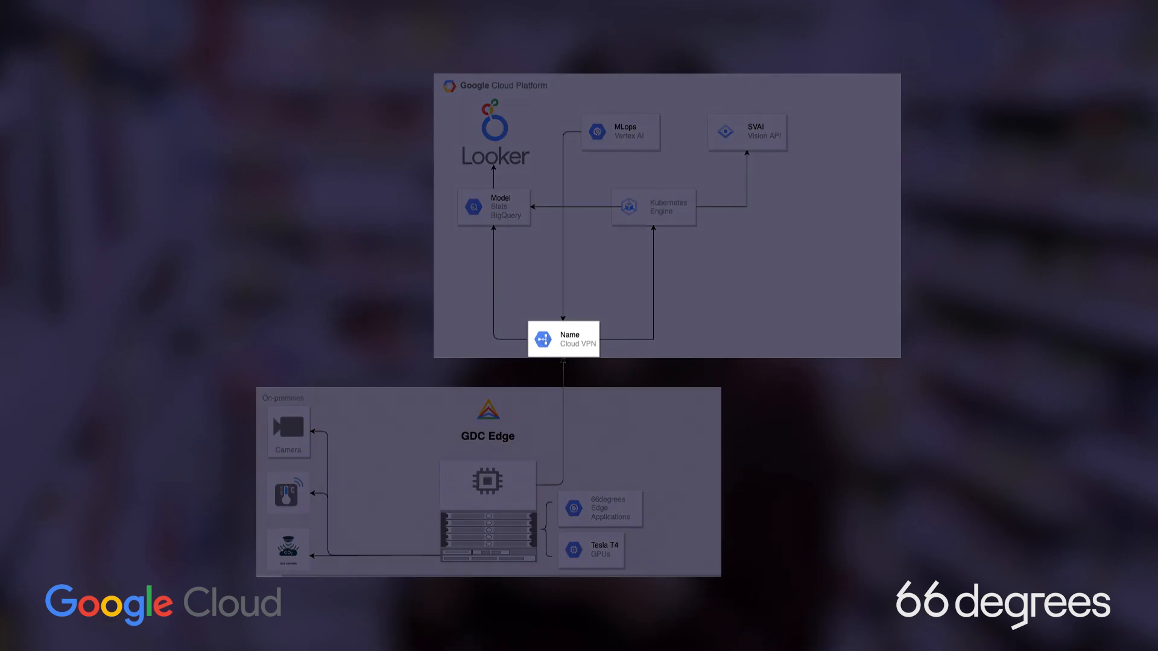